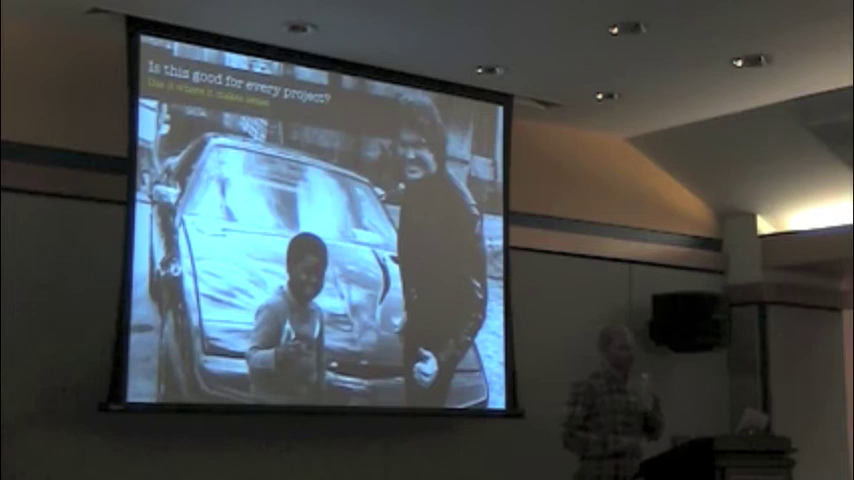
key(Right)
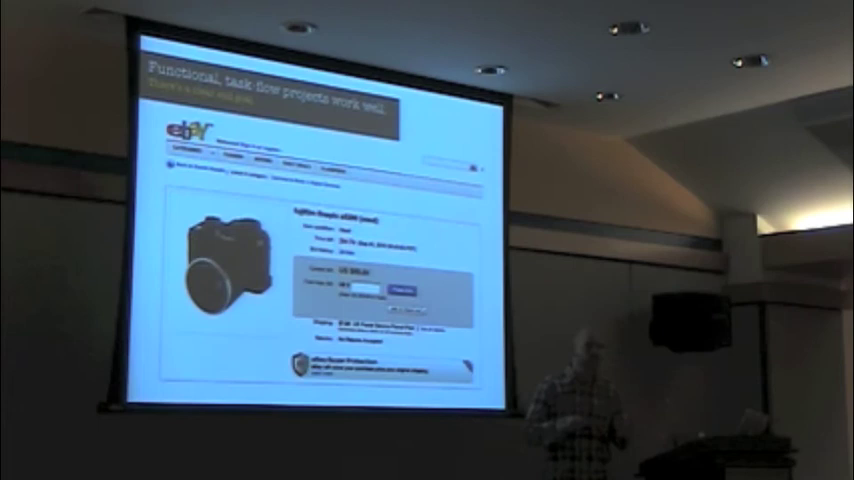